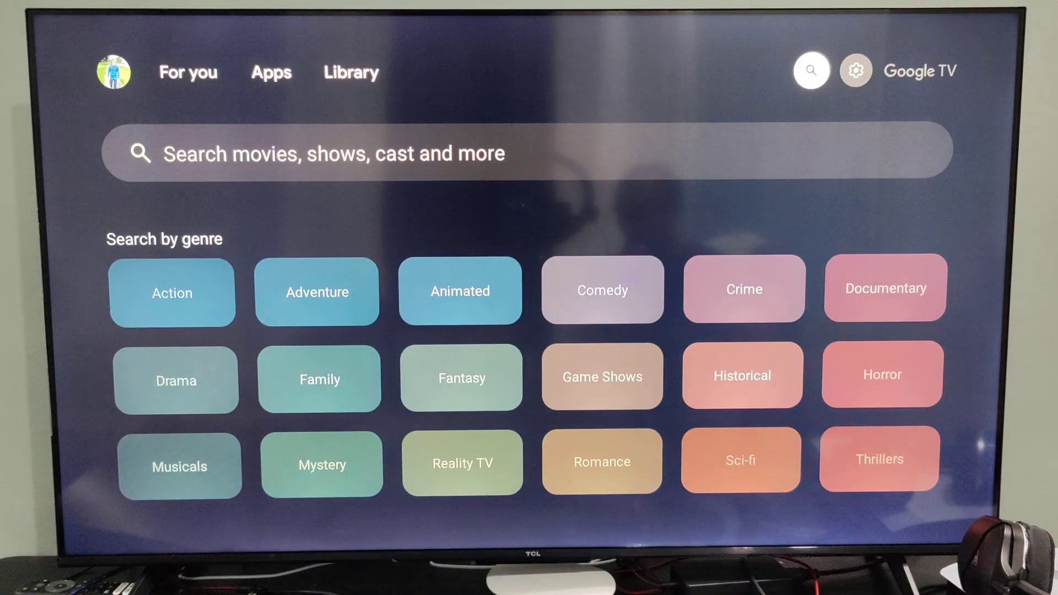
Open the TV's Wi-Fi settings from the quick settings panel to check its network
click(854, 70)
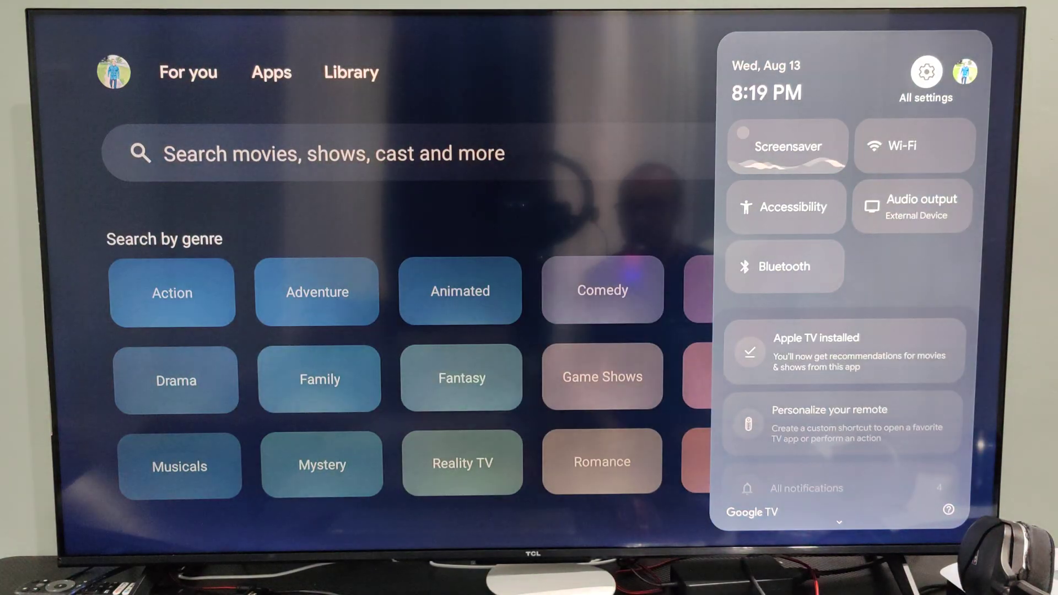
click(914, 145)
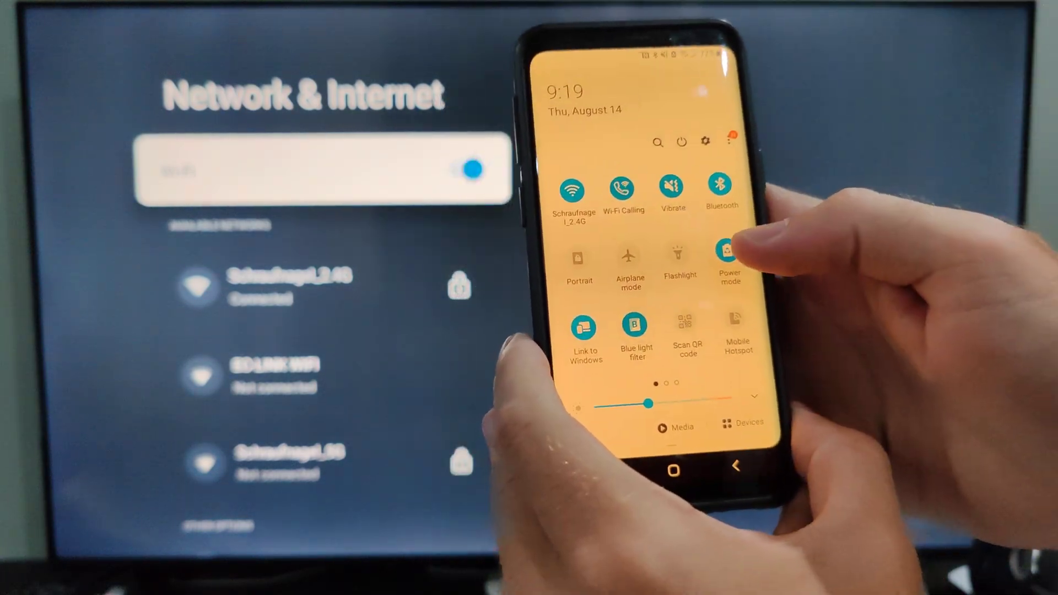
Swipe to the next quick settings page and launch Smart View on the phone
scroll(left, 3)
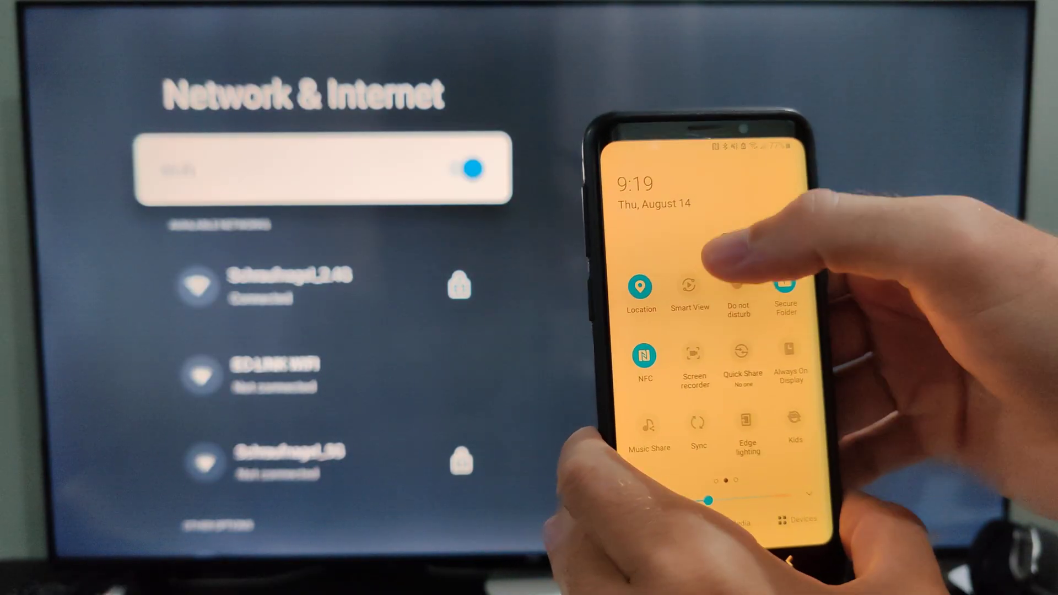
click(688, 294)
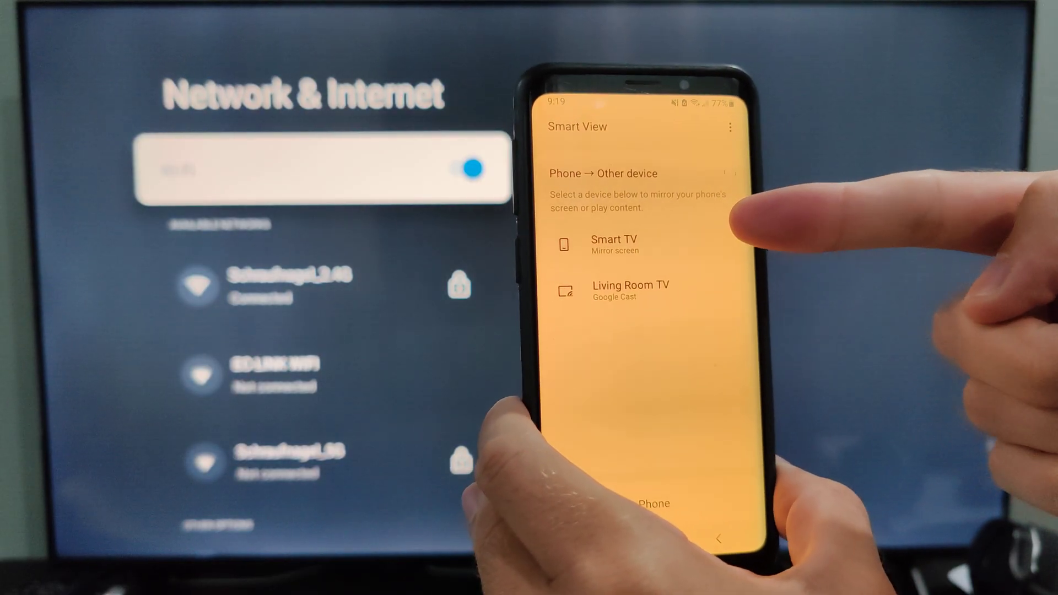
click(630, 290)
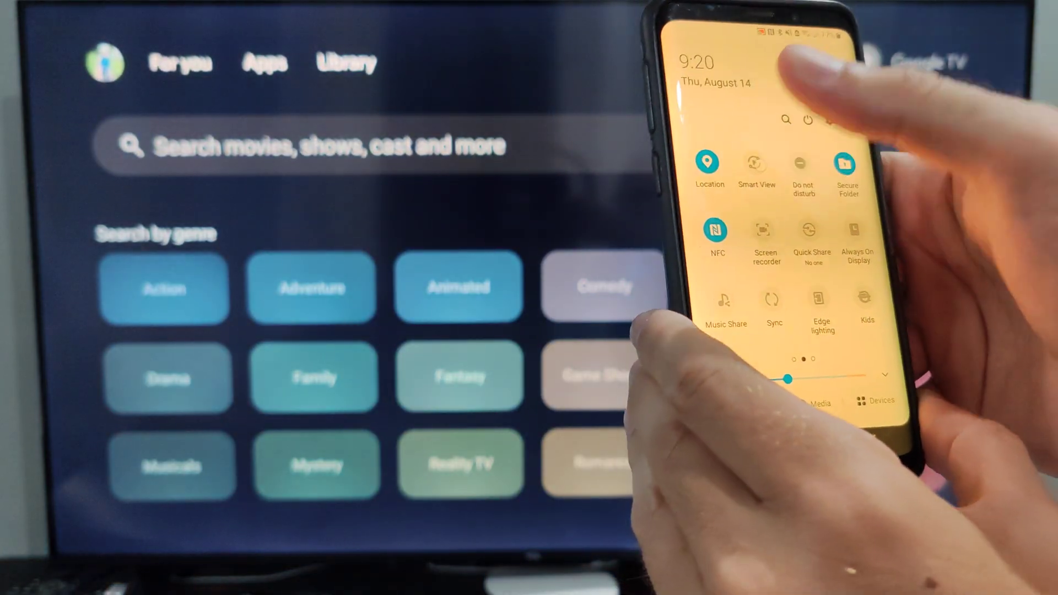
click(754, 163)
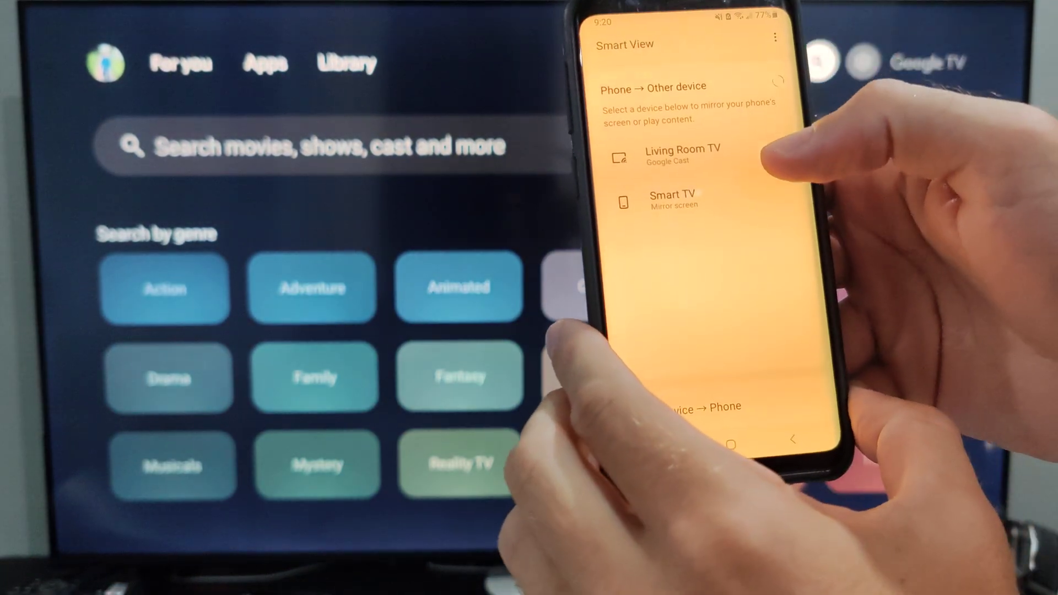
click(671, 198)
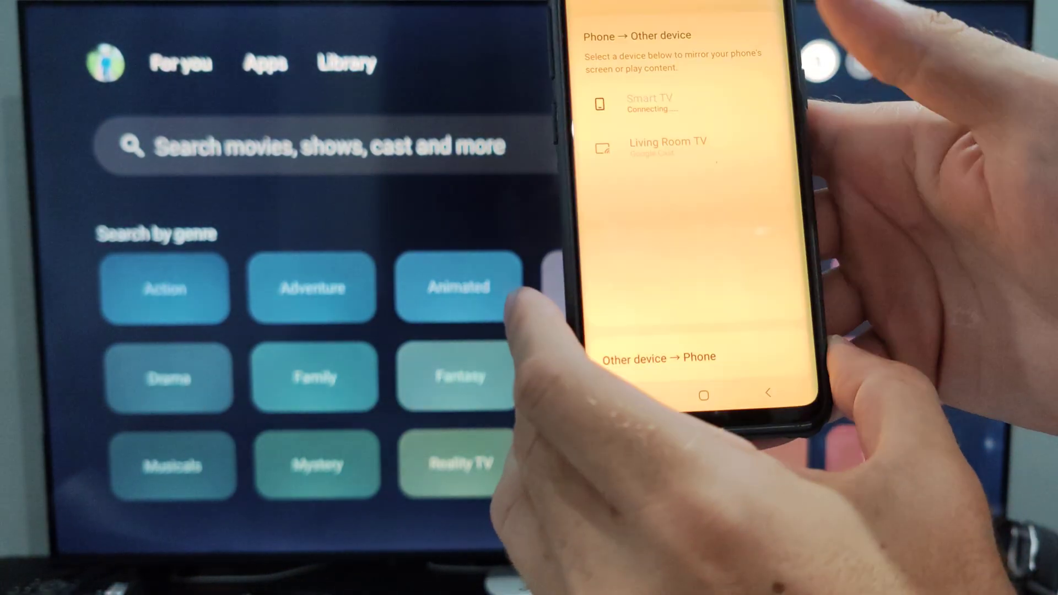